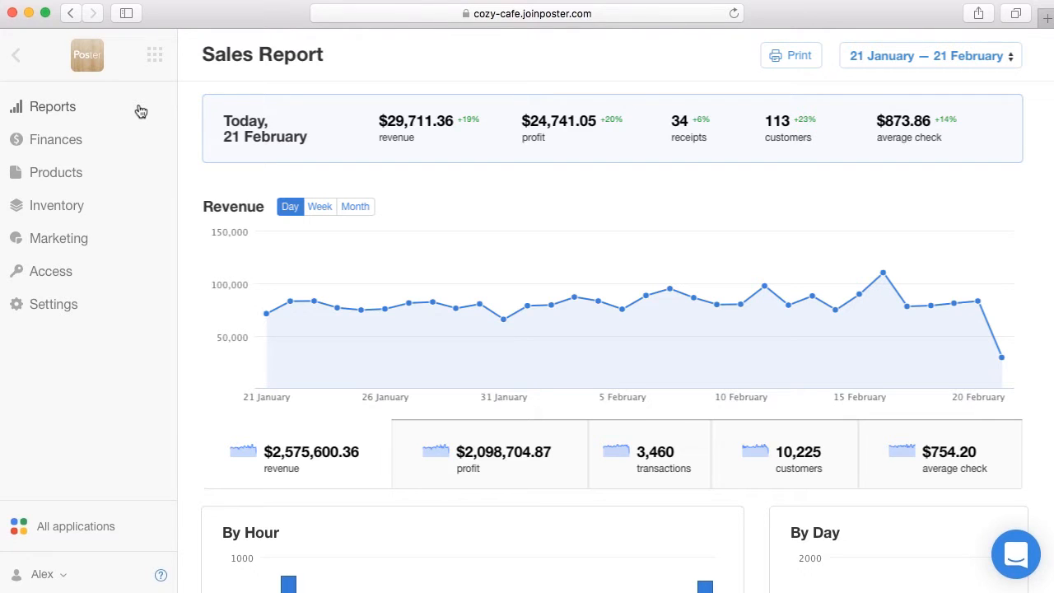
pyautogui.moveTo(75, 301)
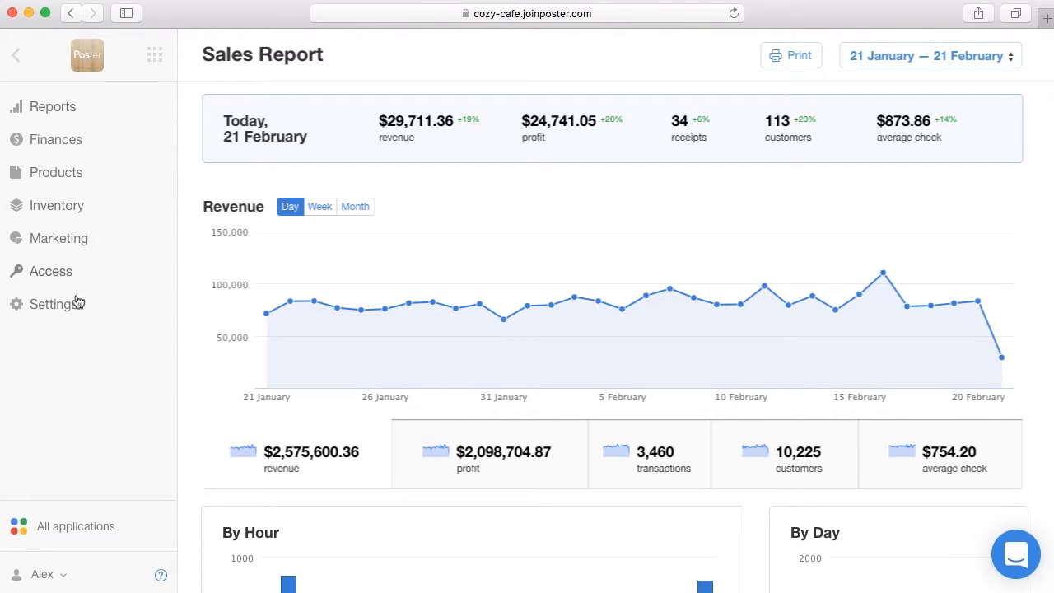
# Step: Expand the Settings section in the admin sidebar
pyautogui.click(56, 303)
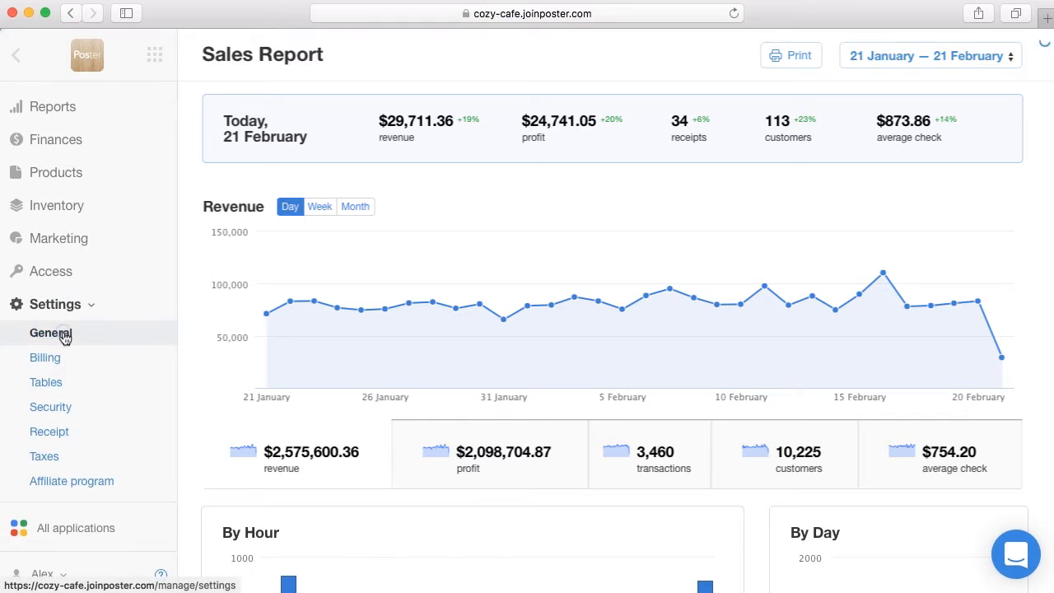
# Step: Enable 'Use cash shifts' in General management settings and save
pyautogui.click(50, 333)
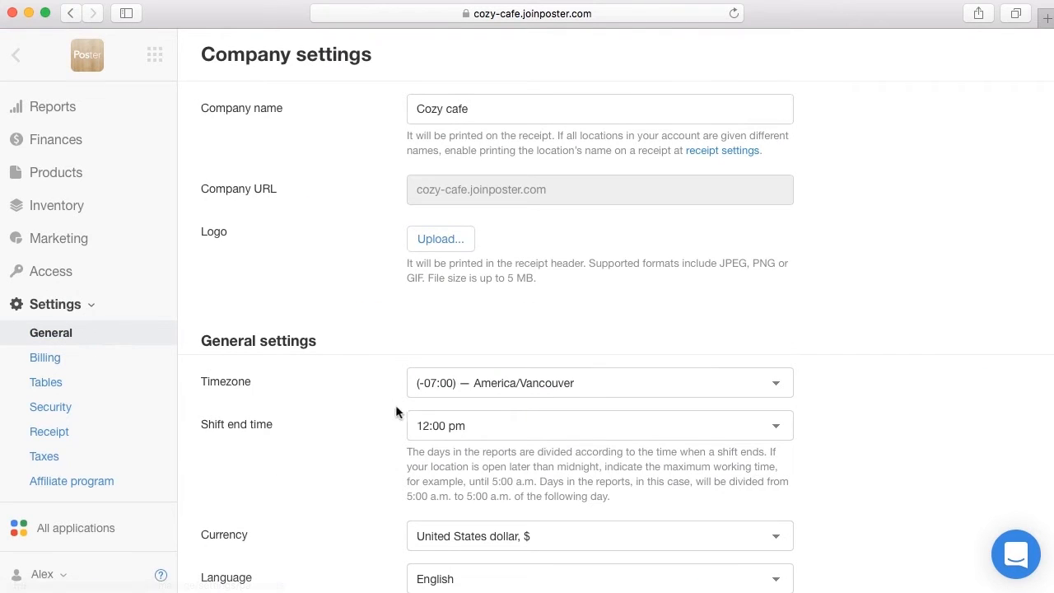
pyautogui.click(599, 425)
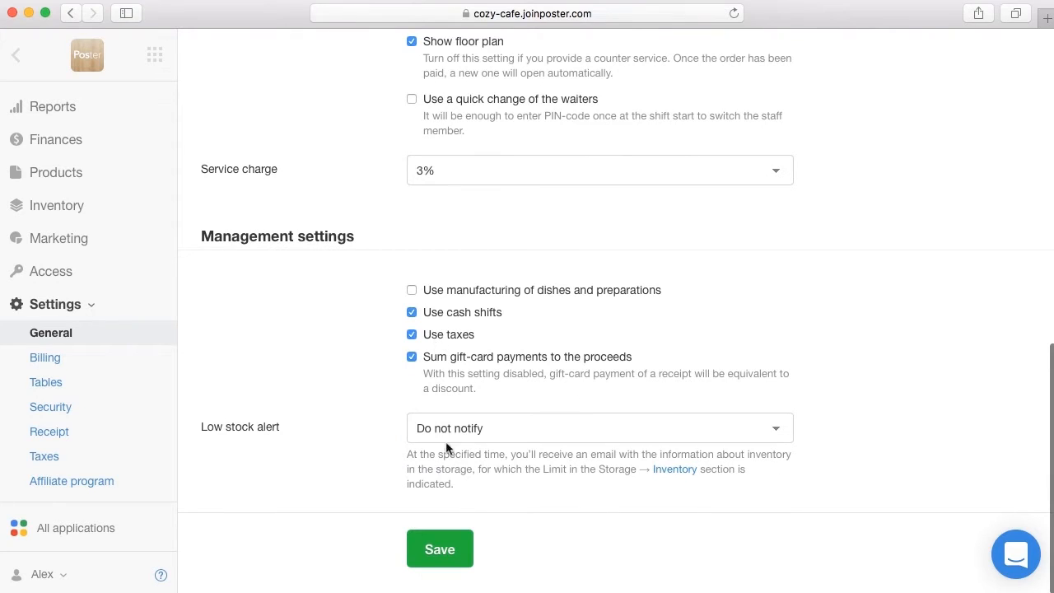
pyautogui.click(440, 549)
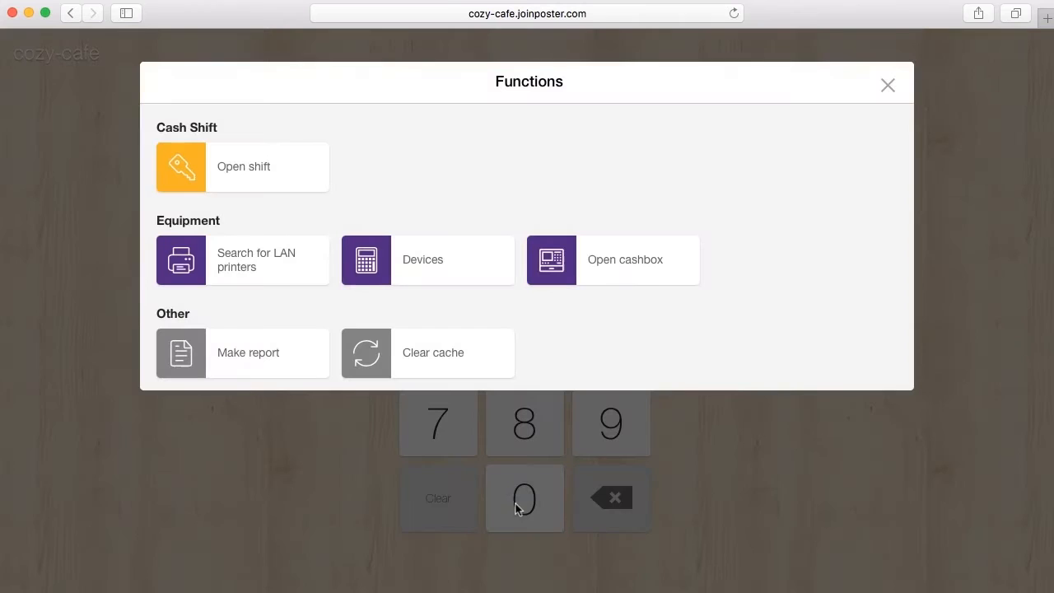
# Step: Open a new cash shift with 200 as the starting drawer amount
pyautogui.click(242, 167)
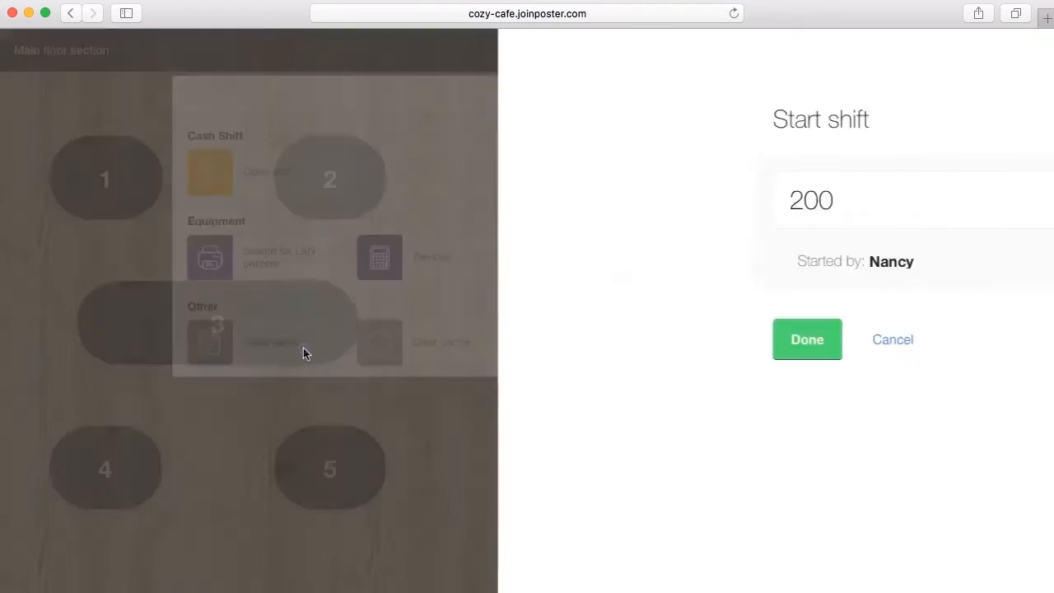
pyautogui.click(807, 339)
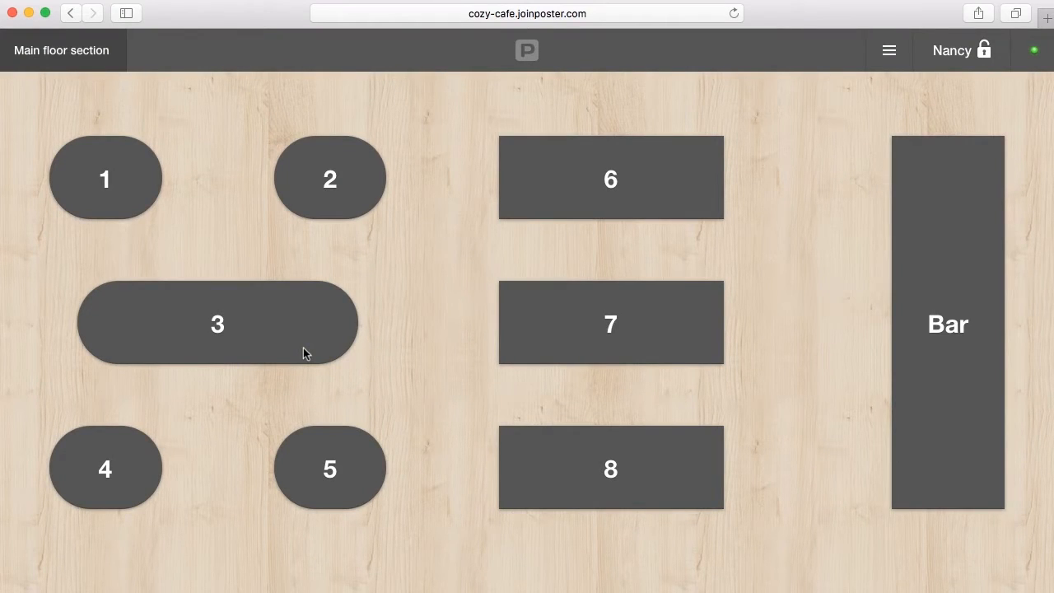
pyautogui.moveTo(330, 194)
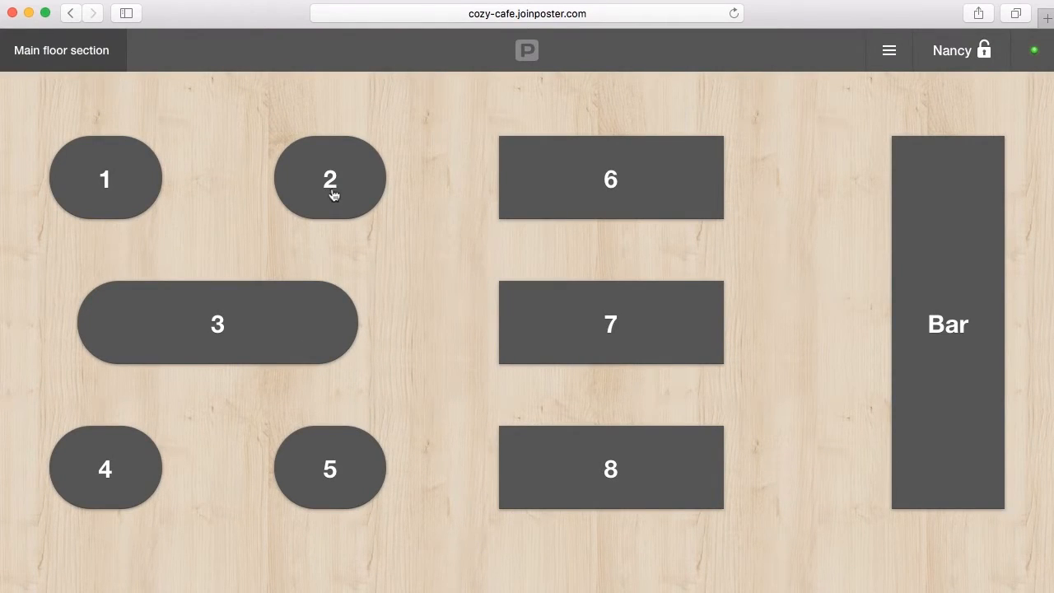
pyautogui.click(330, 178)
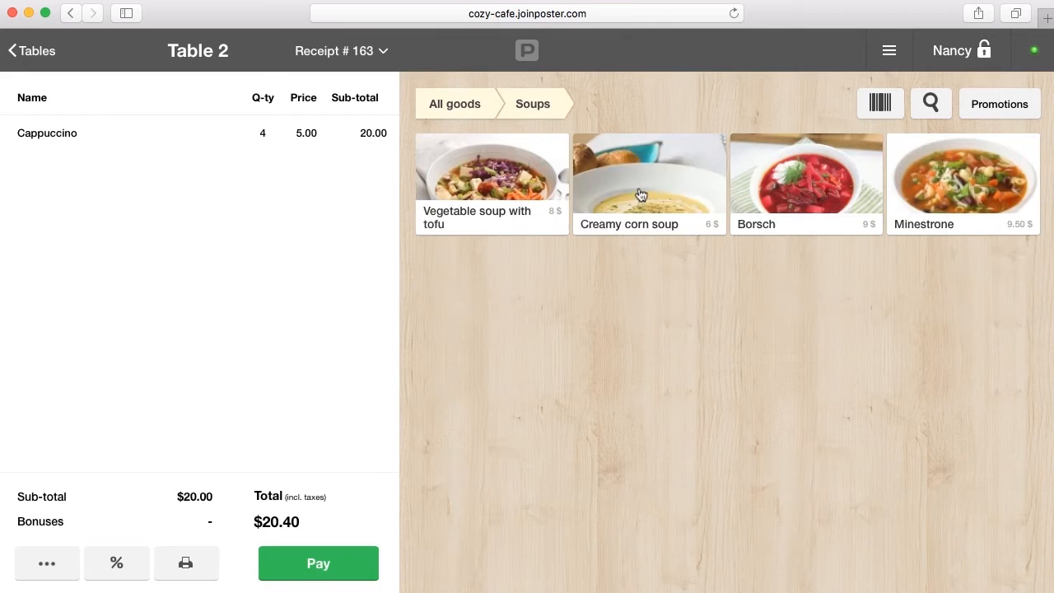
pyautogui.click(318, 564)
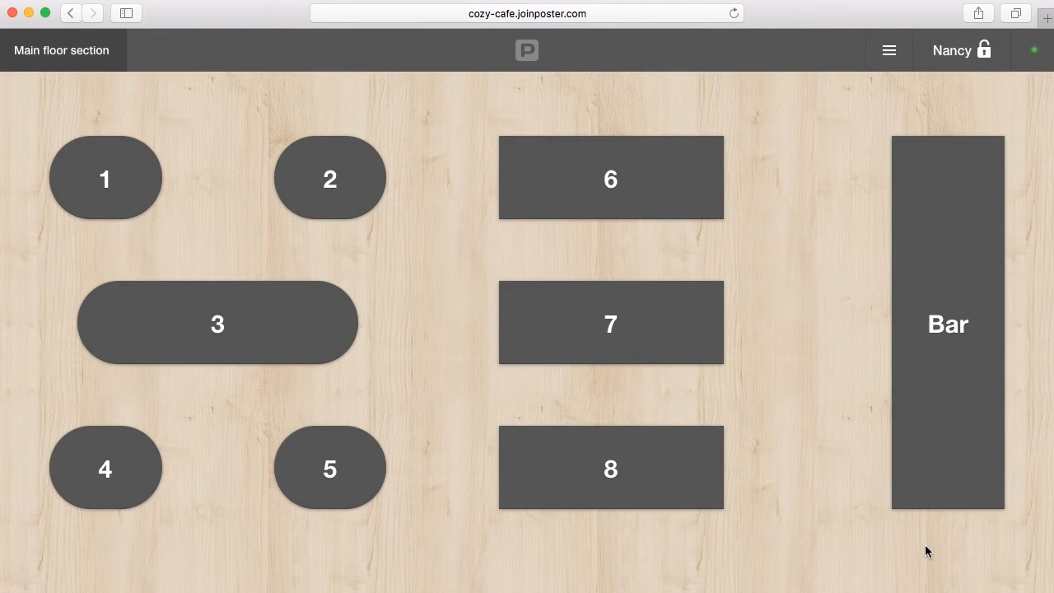
pyautogui.moveTo(923, 267)
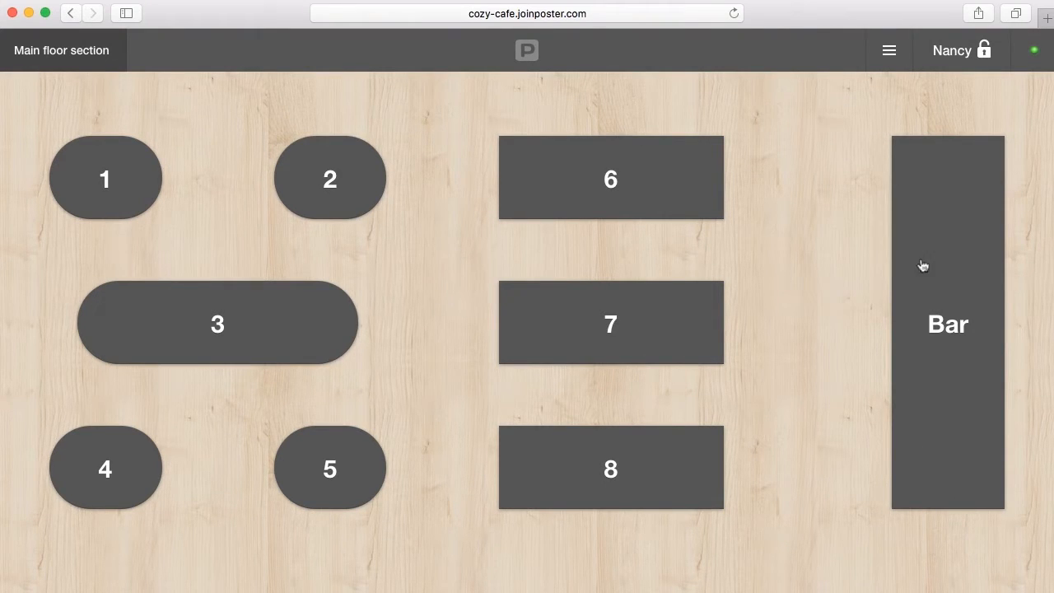
# Step: Add an Expense transaction of 50 with the comment 'Fetching water'
pyautogui.click(890, 49)
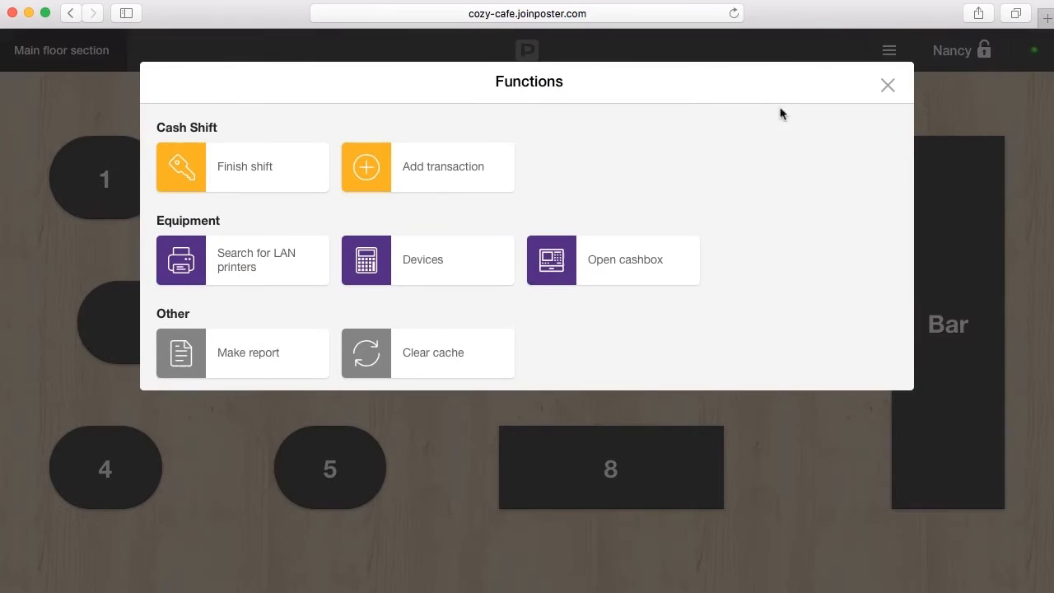
pyautogui.click(428, 167)
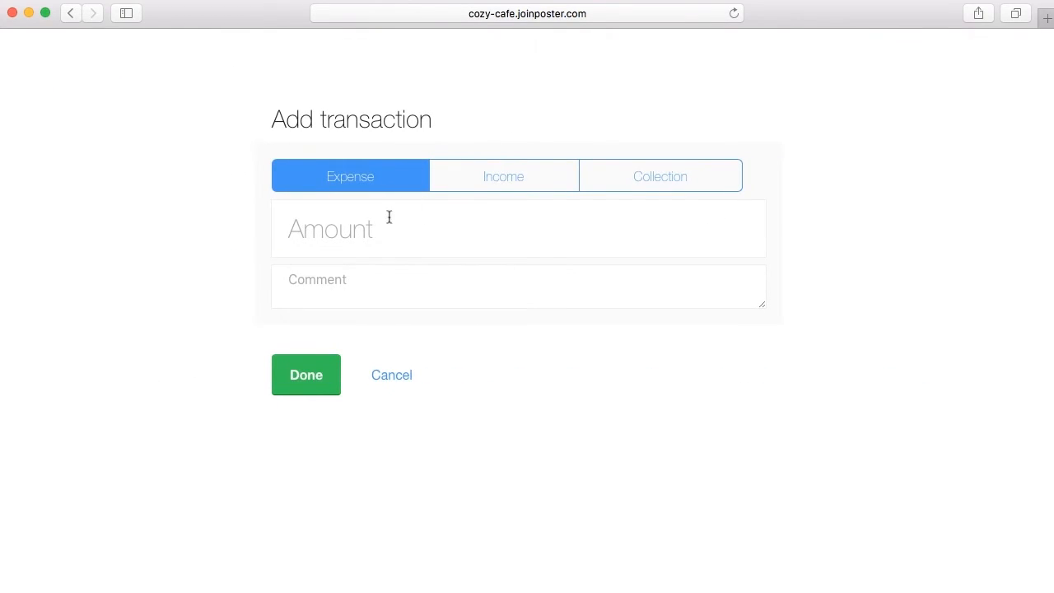
pyautogui.write('50')
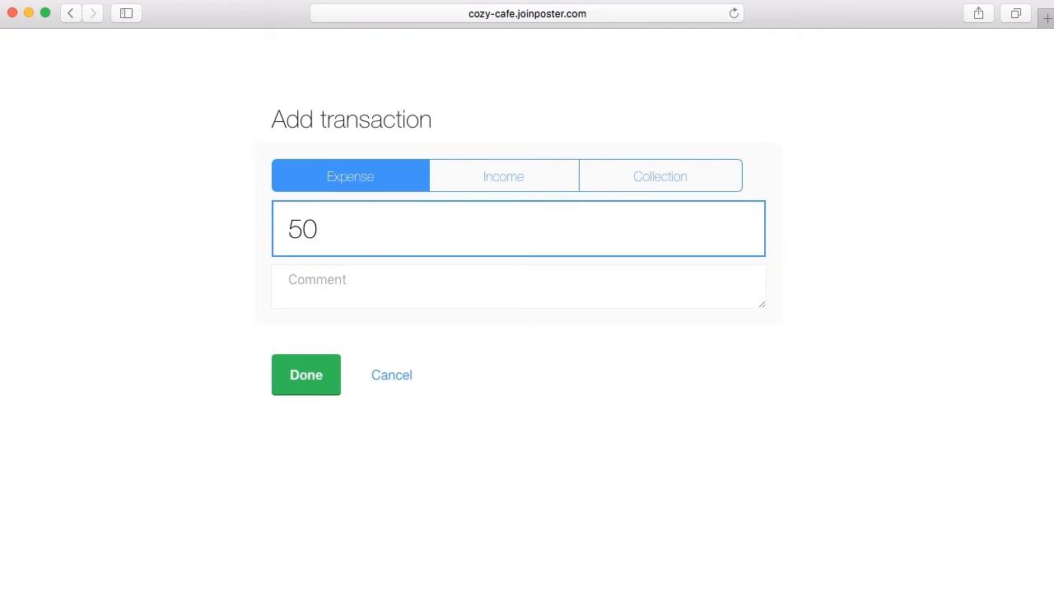
pyautogui.write('F')
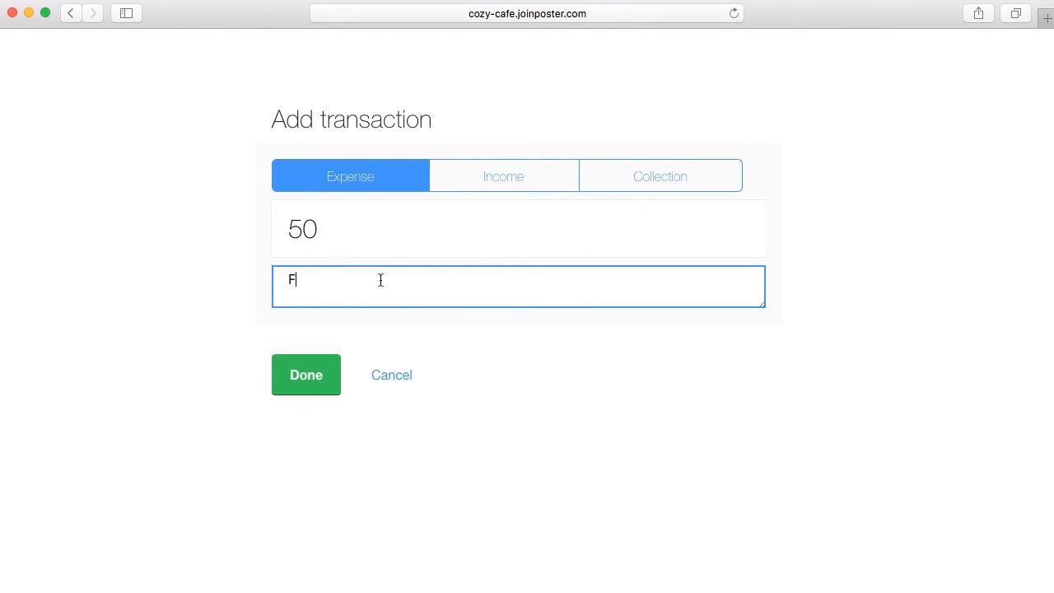
pyautogui.write('etching water')
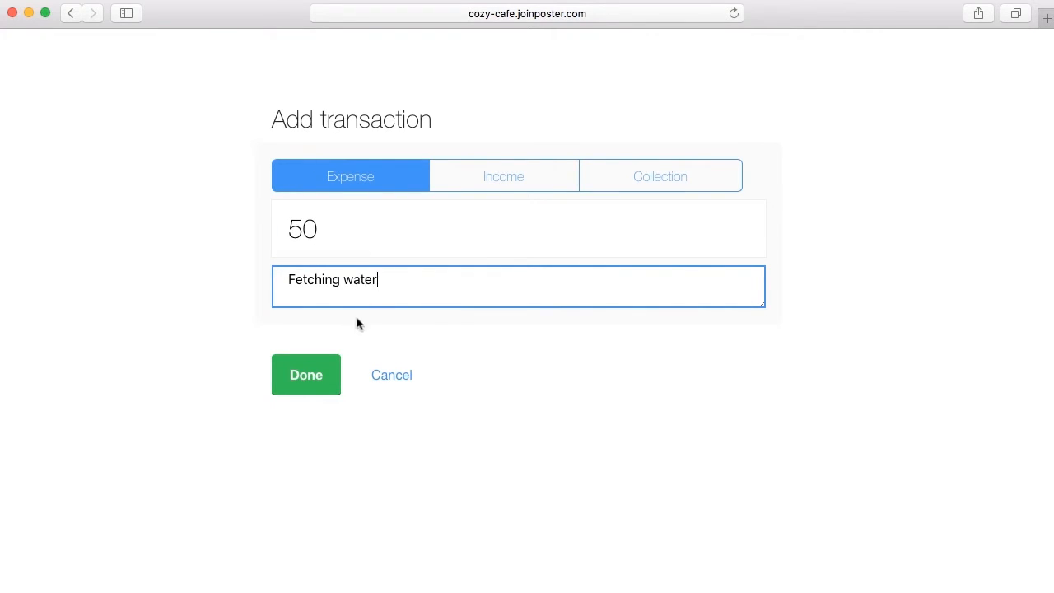
pyautogui.click(306, 376)
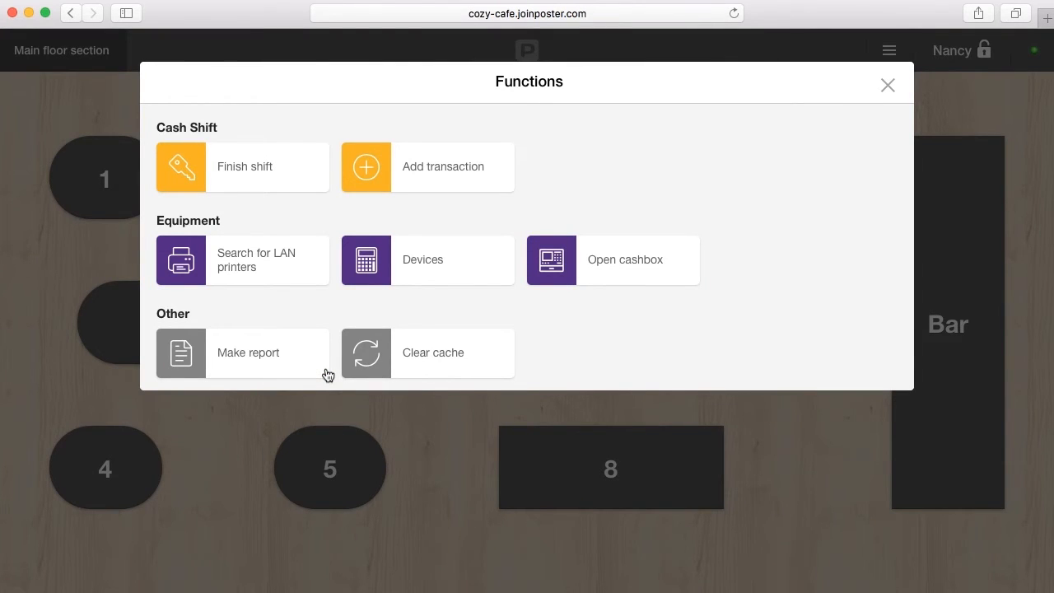
pyautogui.moveTo(333, 362)
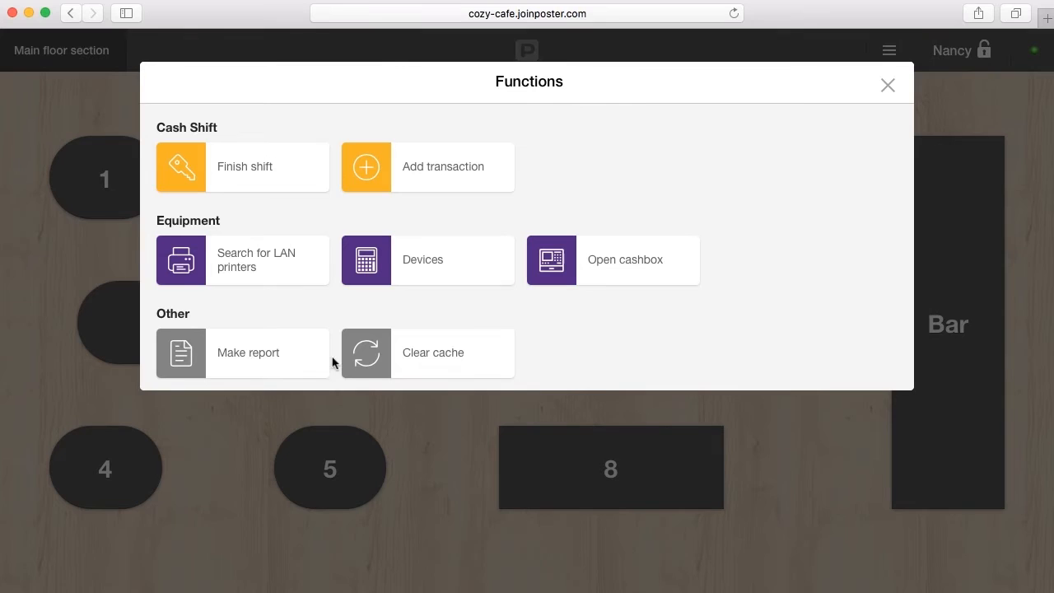
# Step: Add a Collection transaction of 100 from the shift
pyautogui.click(428, 167)
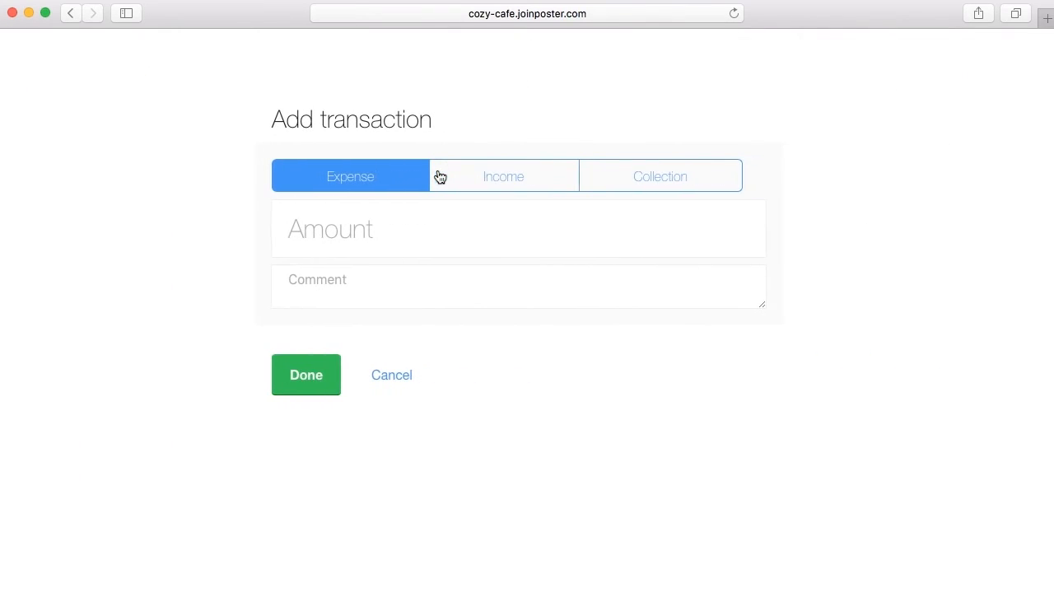
pyautogui.click(659, 175)
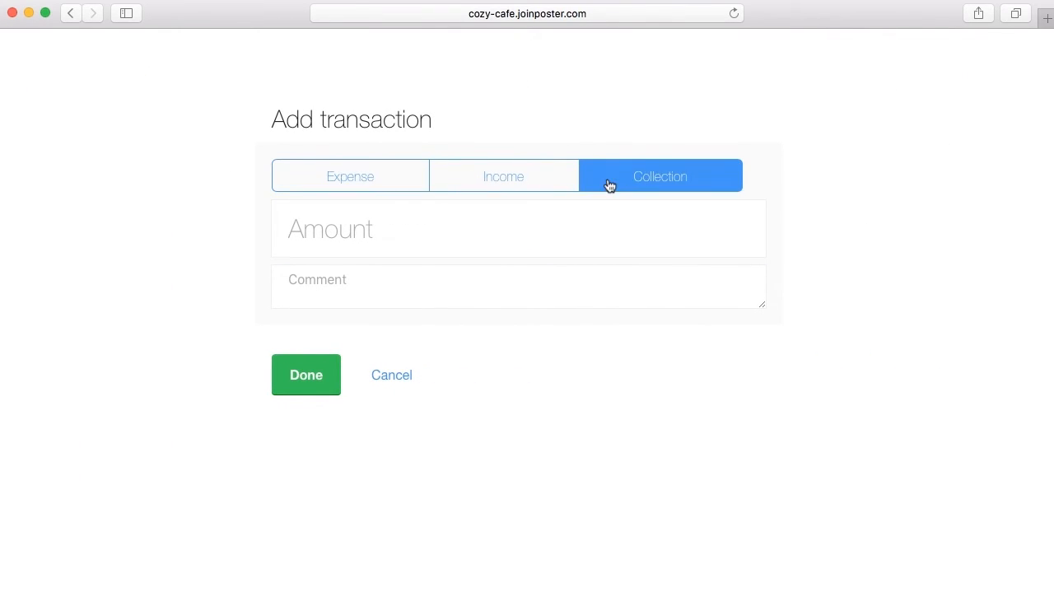
pyautogui.write('1')
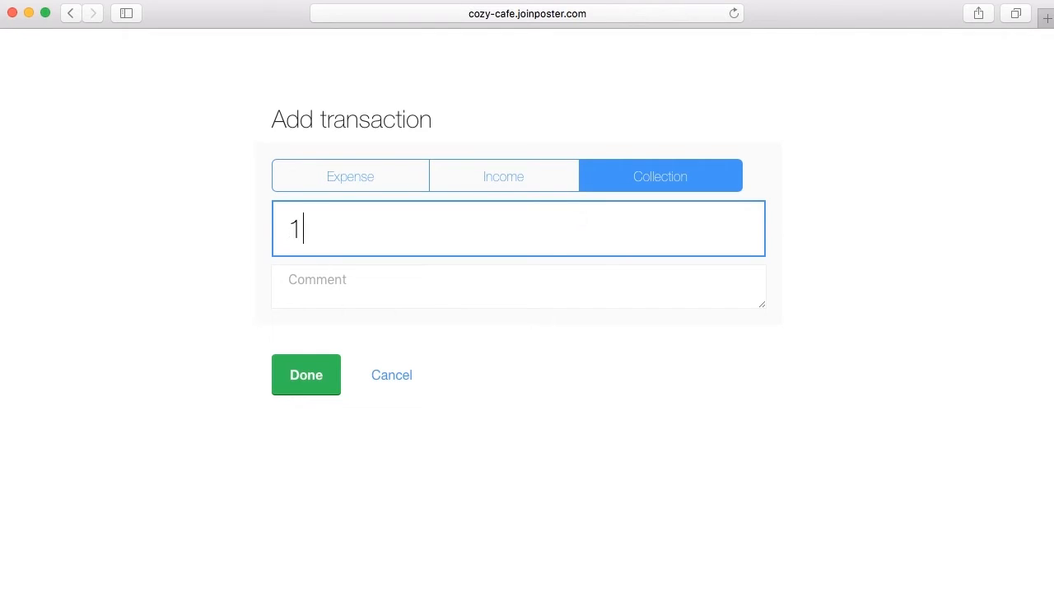
pyautogui.write('00')
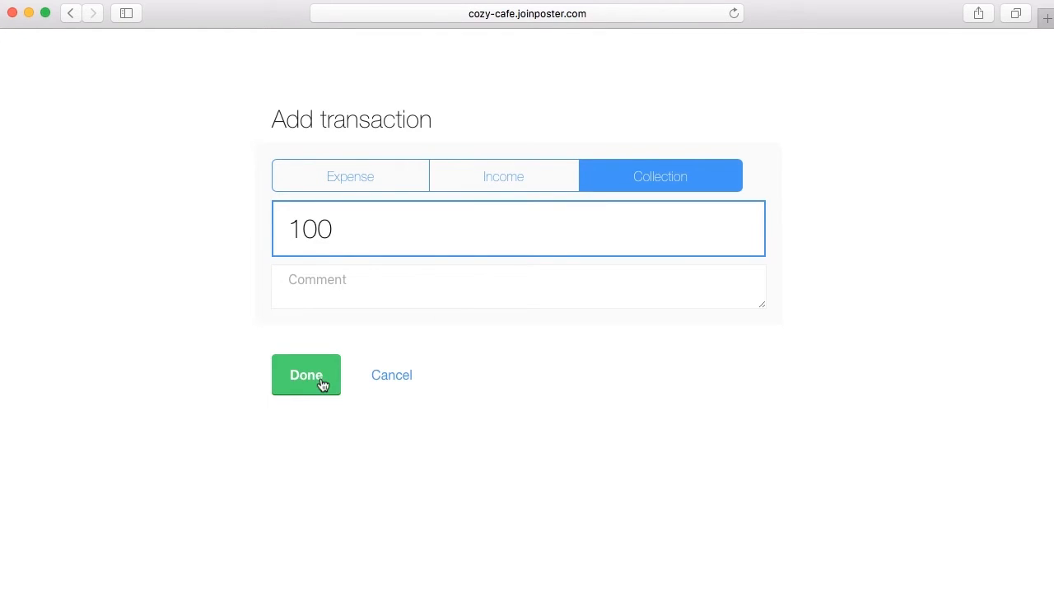
pyautogui.click(307, 376)
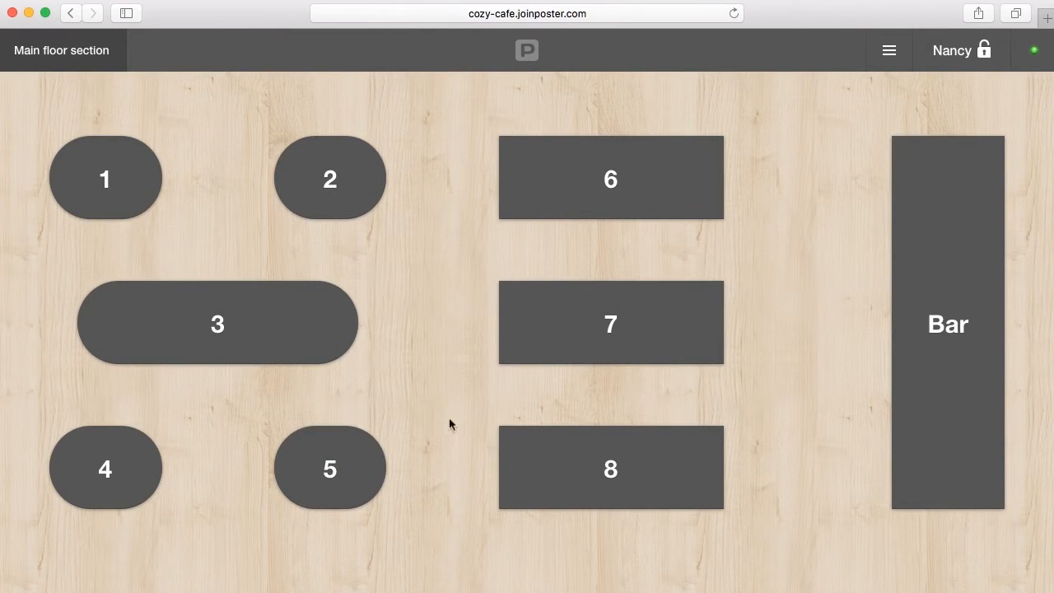
# Step: Finish the shift recording 94.4 as the counted cash
pyautogui.click(890, 49)
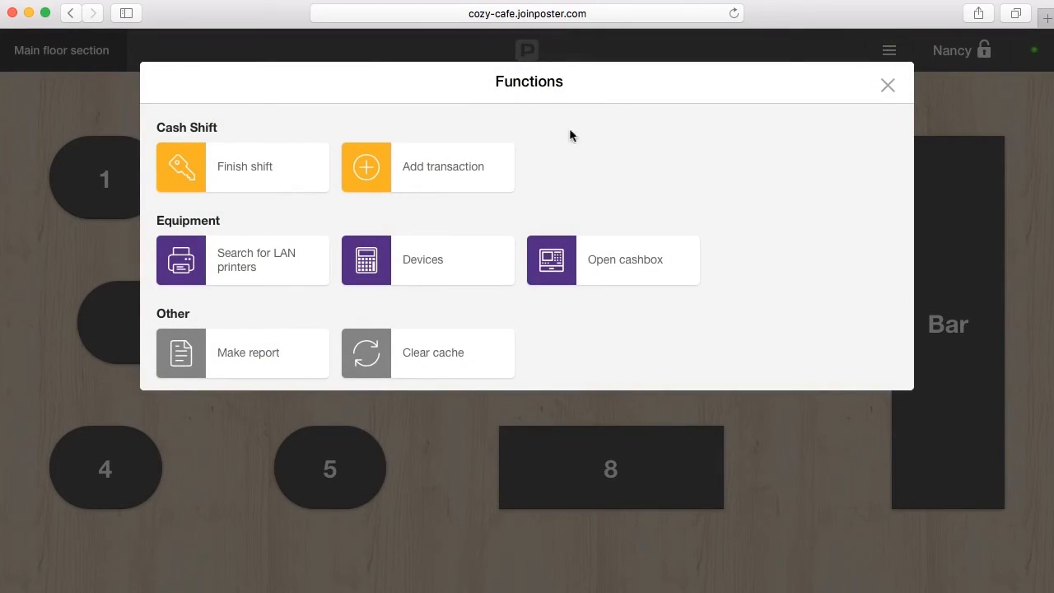
pyautogui.click(242, 167)
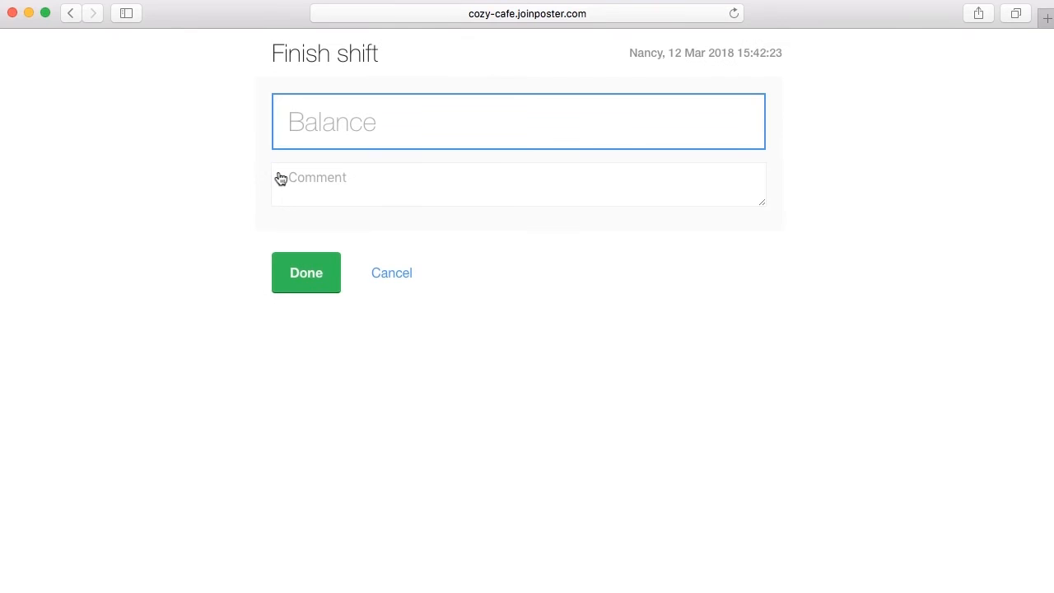
pyautogui.write('9')
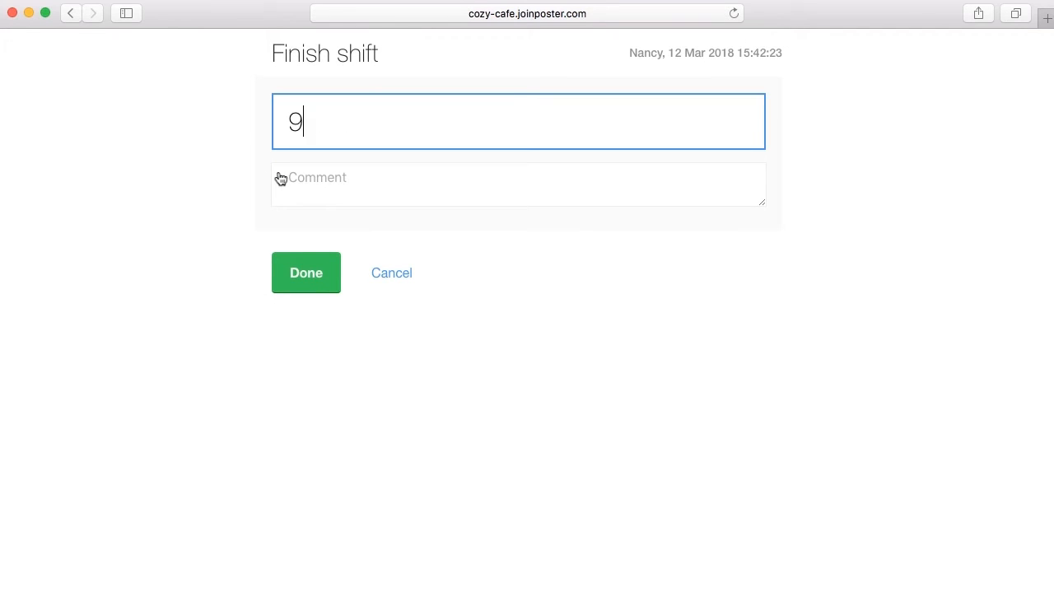
pyautogui.write('4.4')
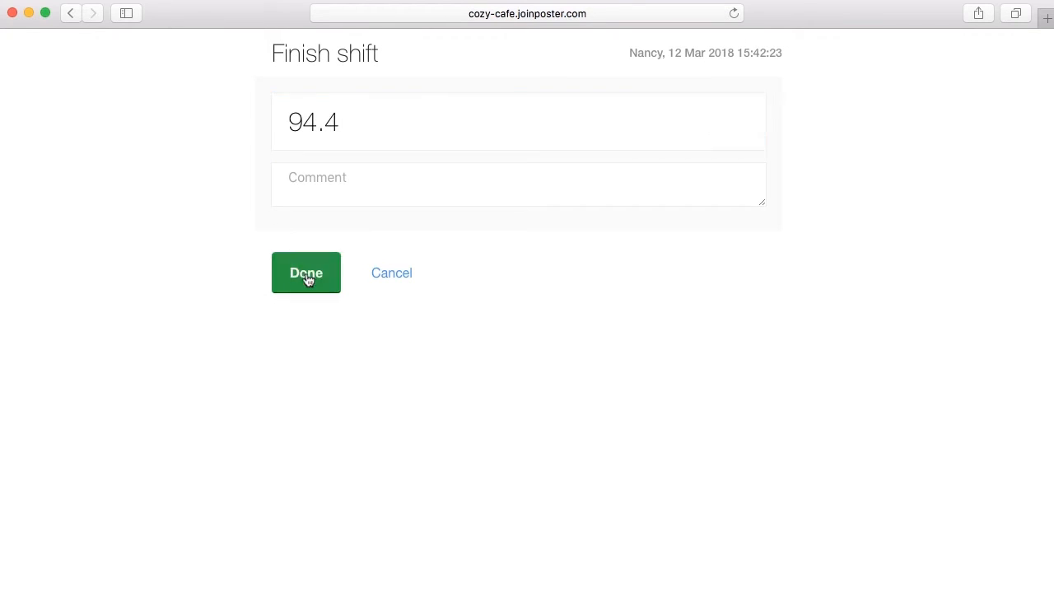
pyautogui.click(307, 274)
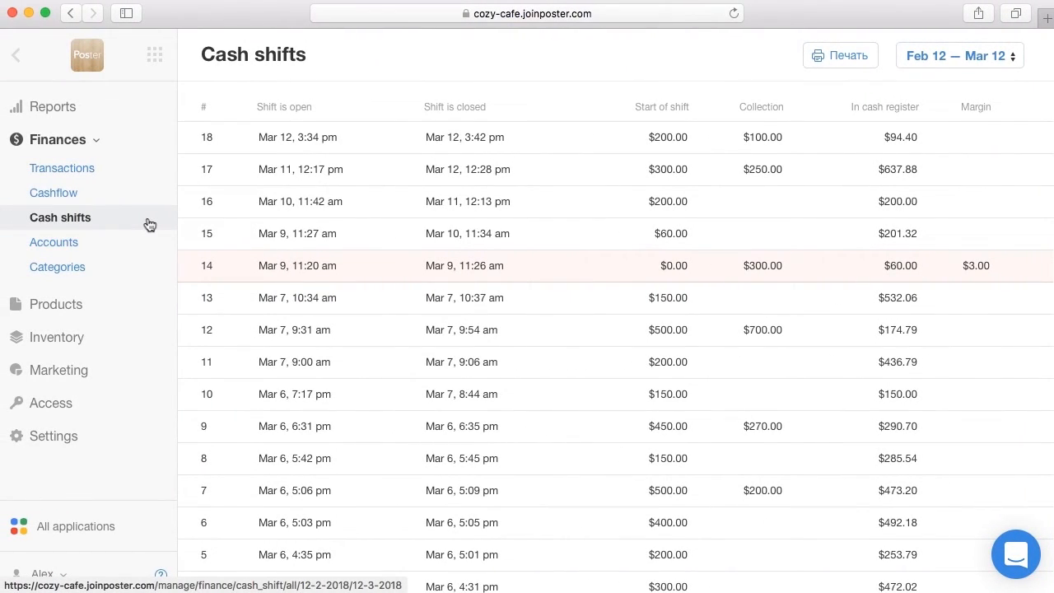
pyautogui.moveTo(300, 138)
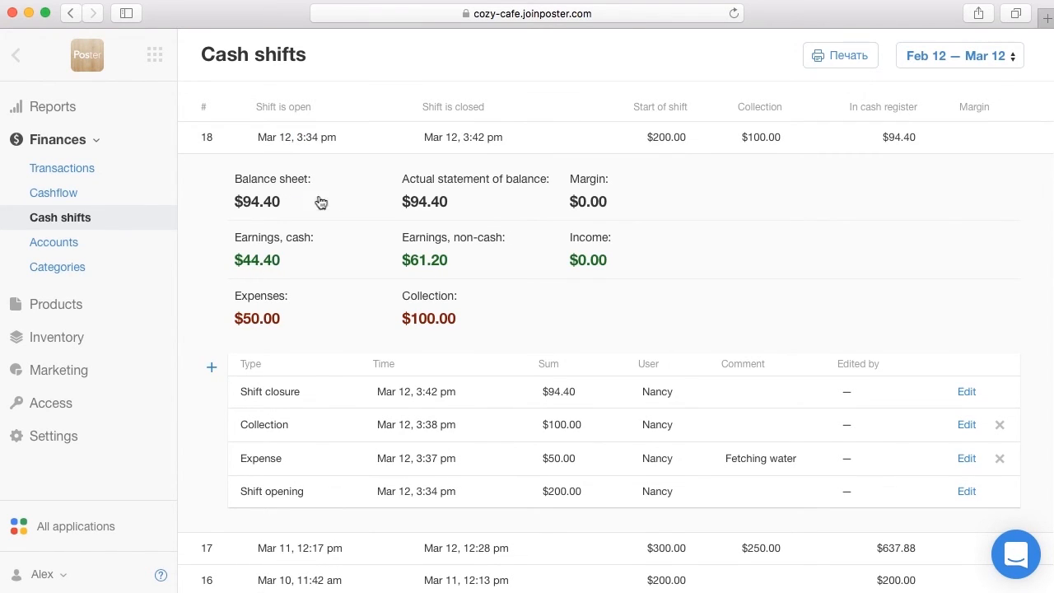
pyautogui.moveTo(466, 202)
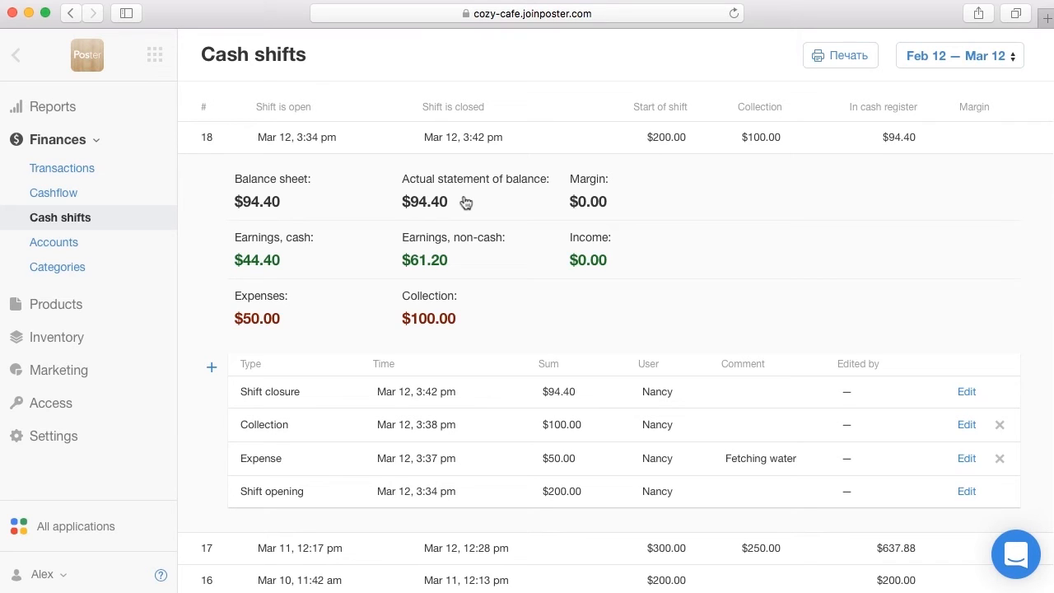
pyautogui.moveTo(570, 504)
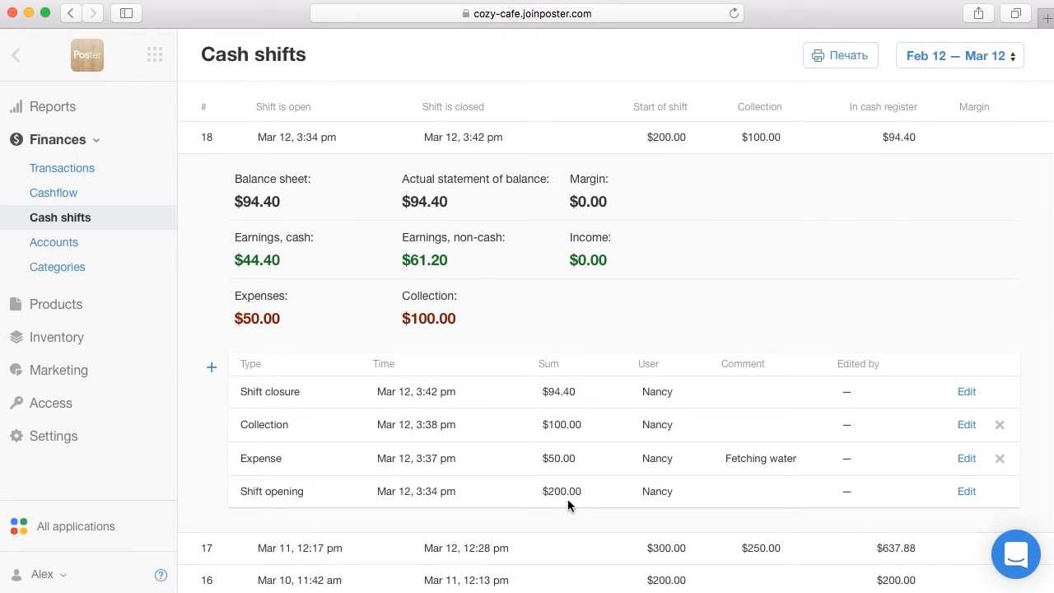
pyautogui.moveTo(595, 353)
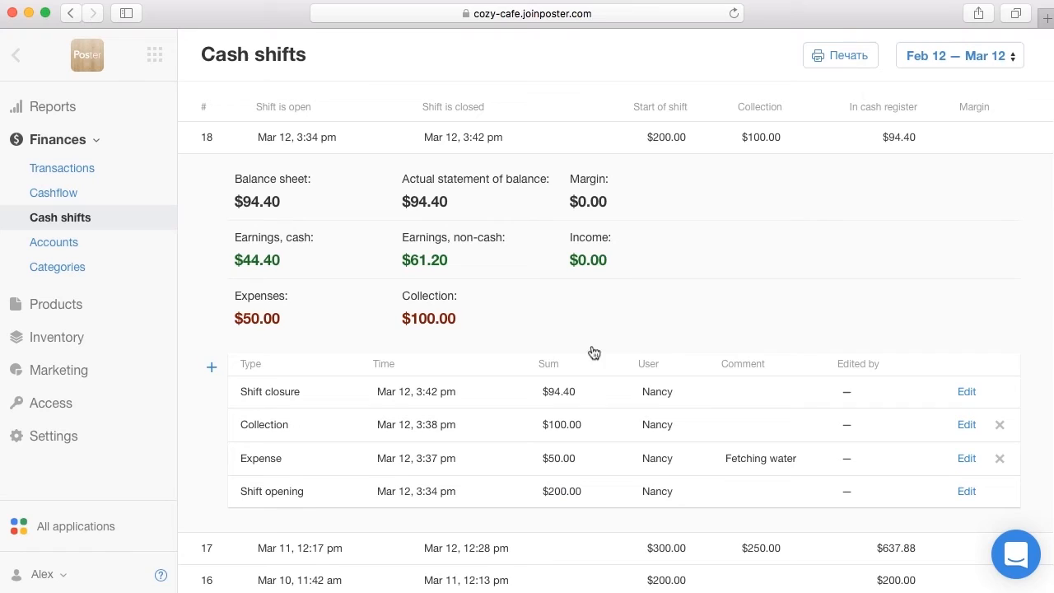
pyautogui.moveTo(265, 313)
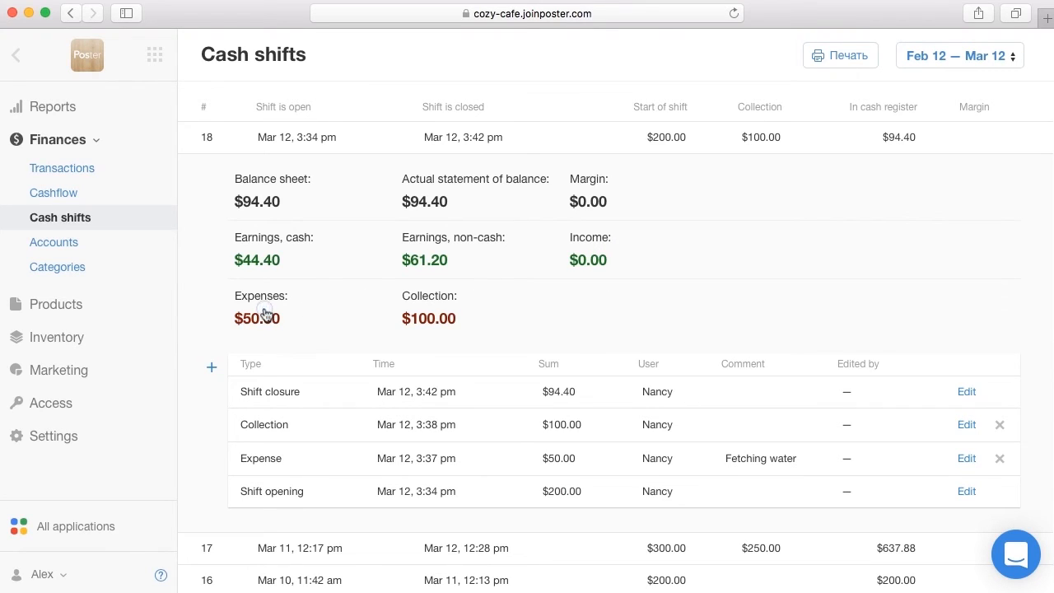
pyautogui.moveTo(340, 279)
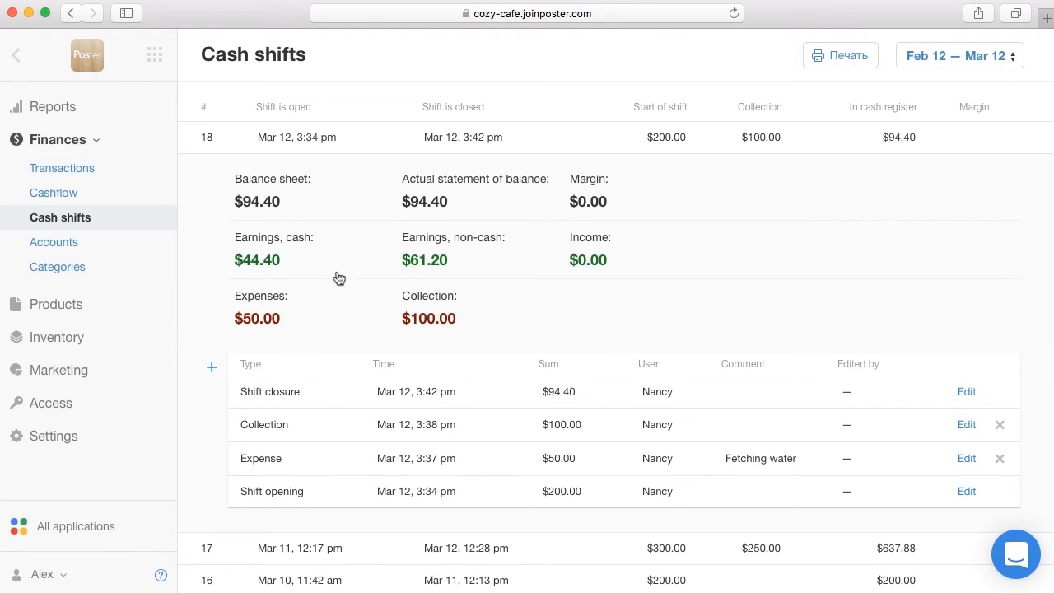
pyautogui.moveTo(429, 305)
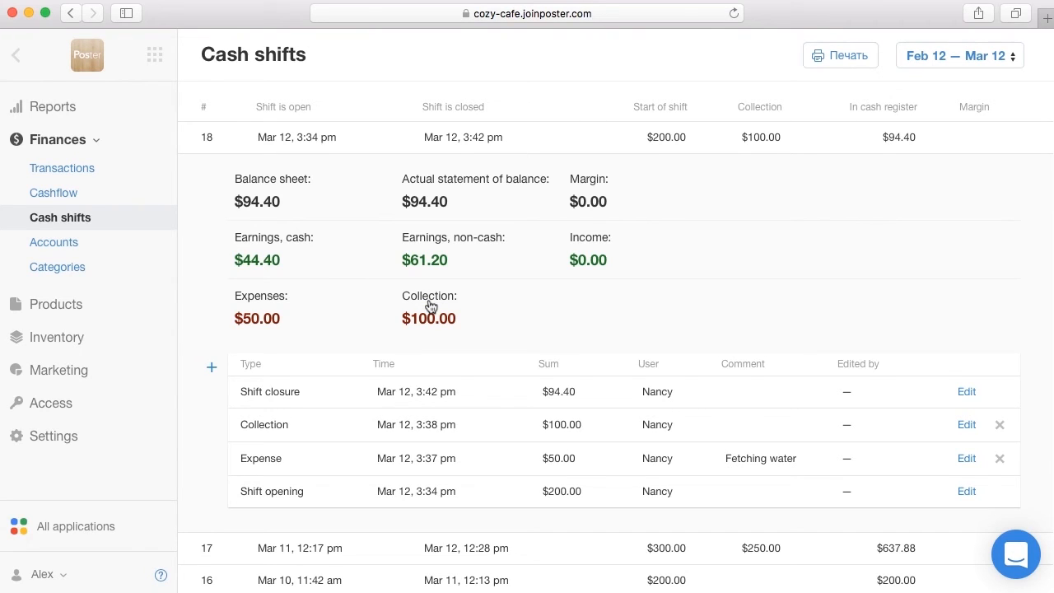
pyautogui.moveTo(453, 141)
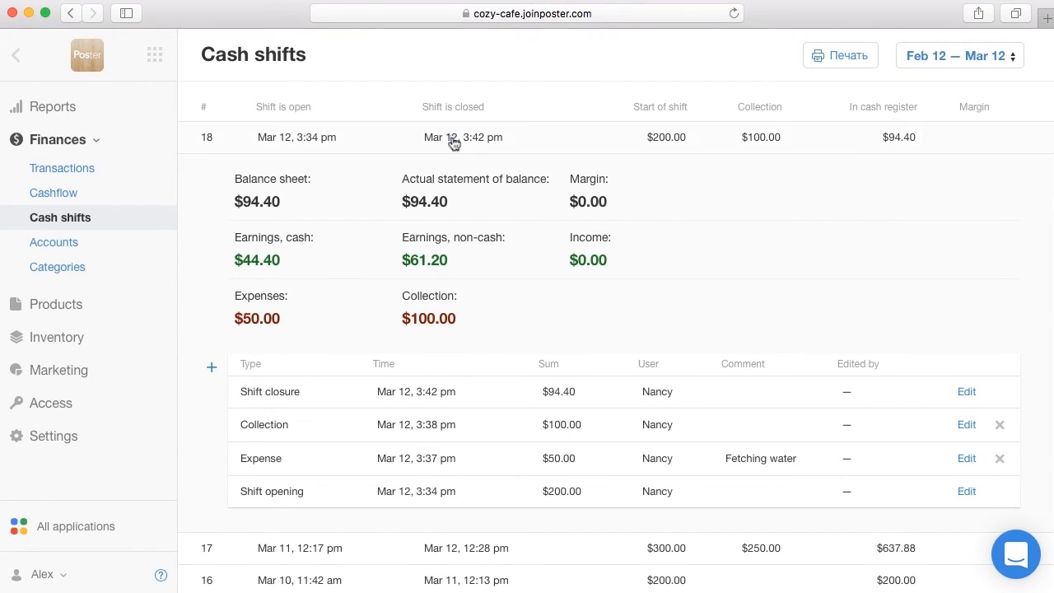
pyautogui.click(455, 137)
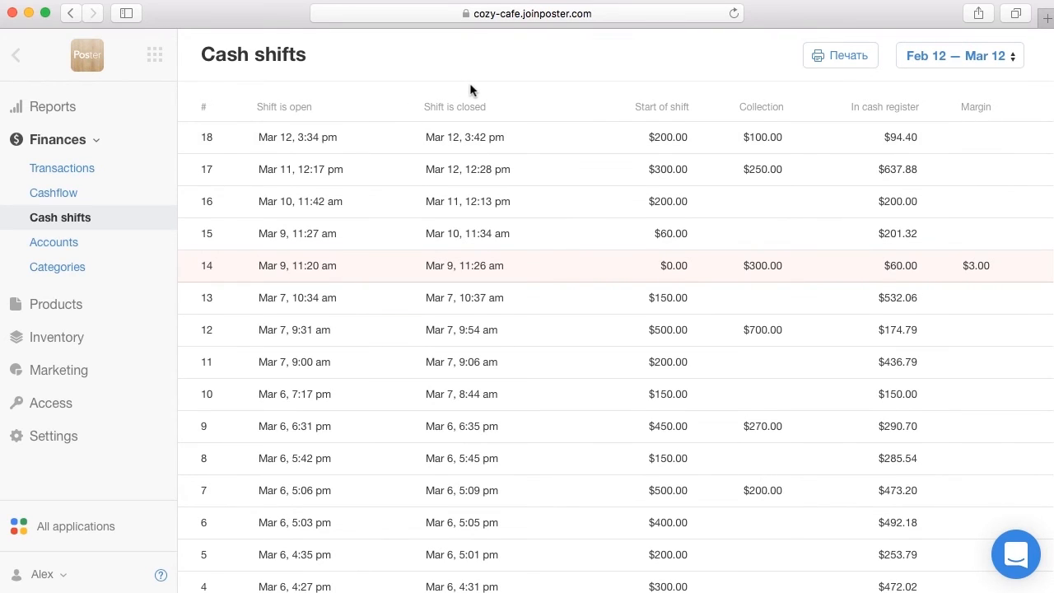
pyautogui.moveTo(470, 269)
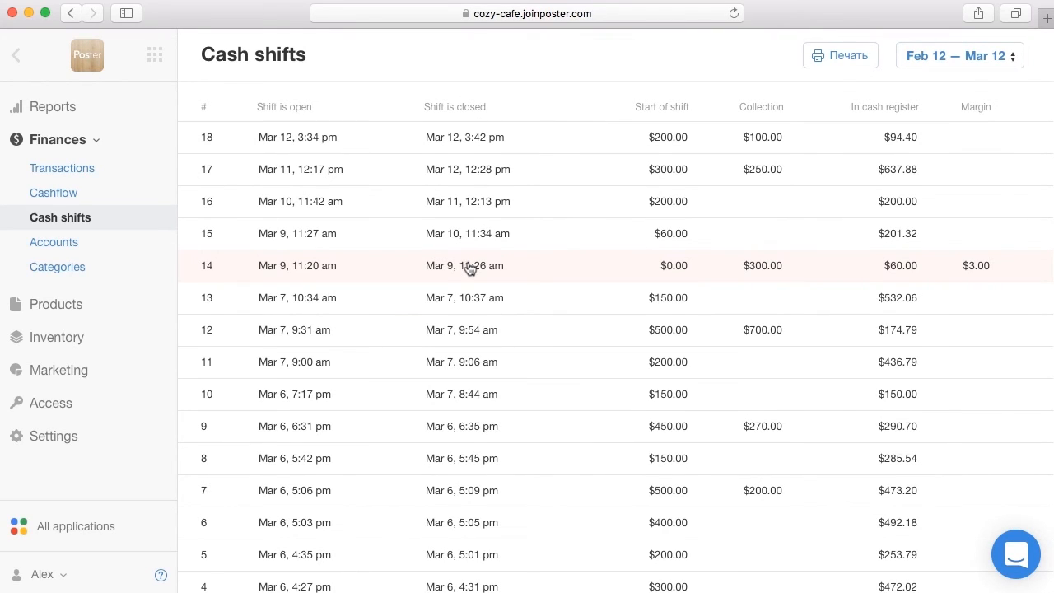
# Step: Change shift 14's closure transaction sum from 60 to 57 and save
pyautogui.click(462, 265)
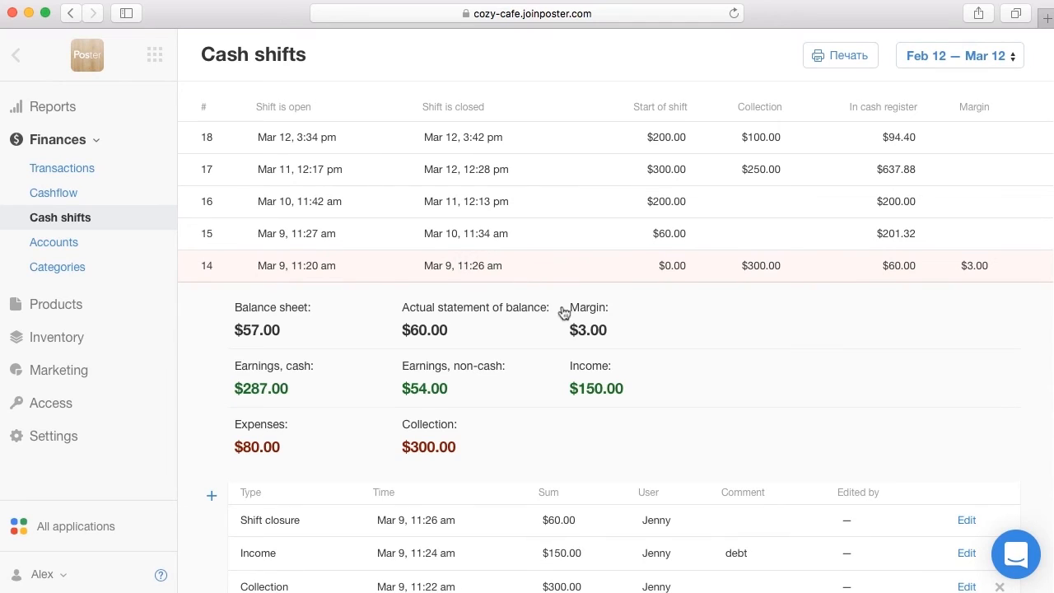
pyautogui.moveTo(595, 323)
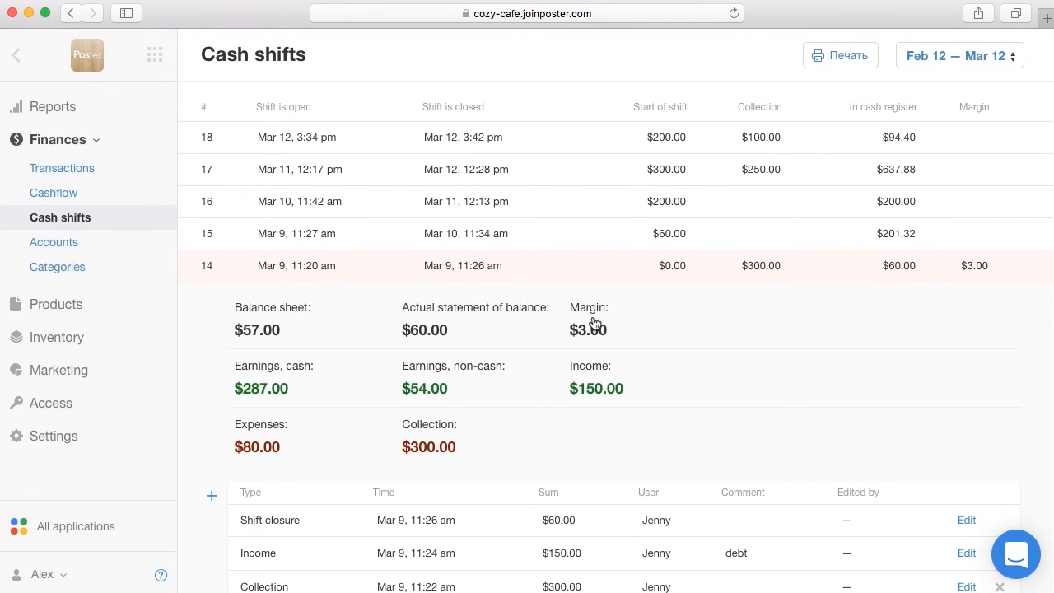
pyautogui.moveTo(969, 526)
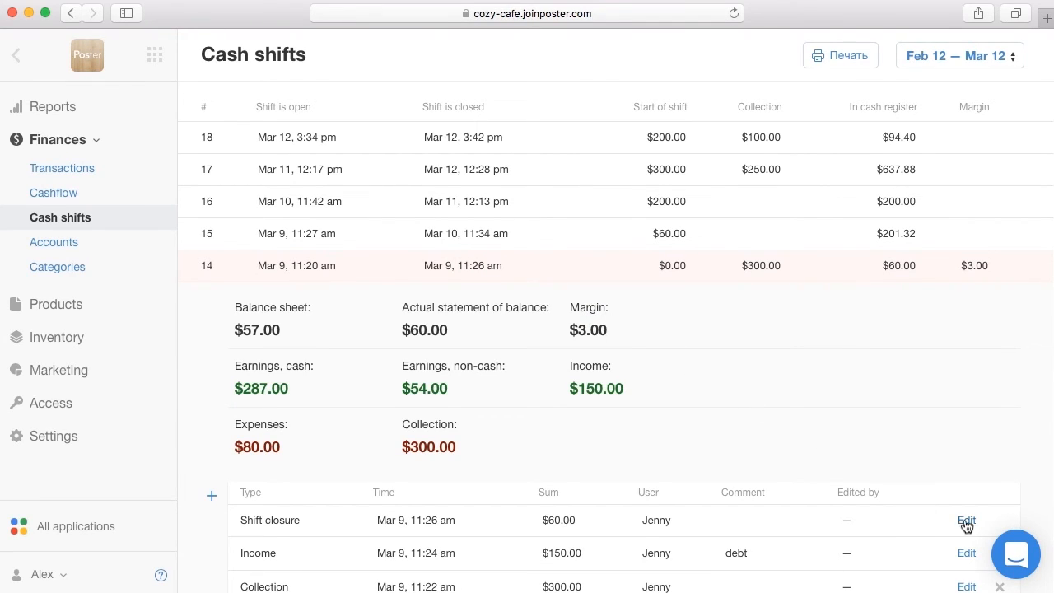
pyautogui.click(966, 521)
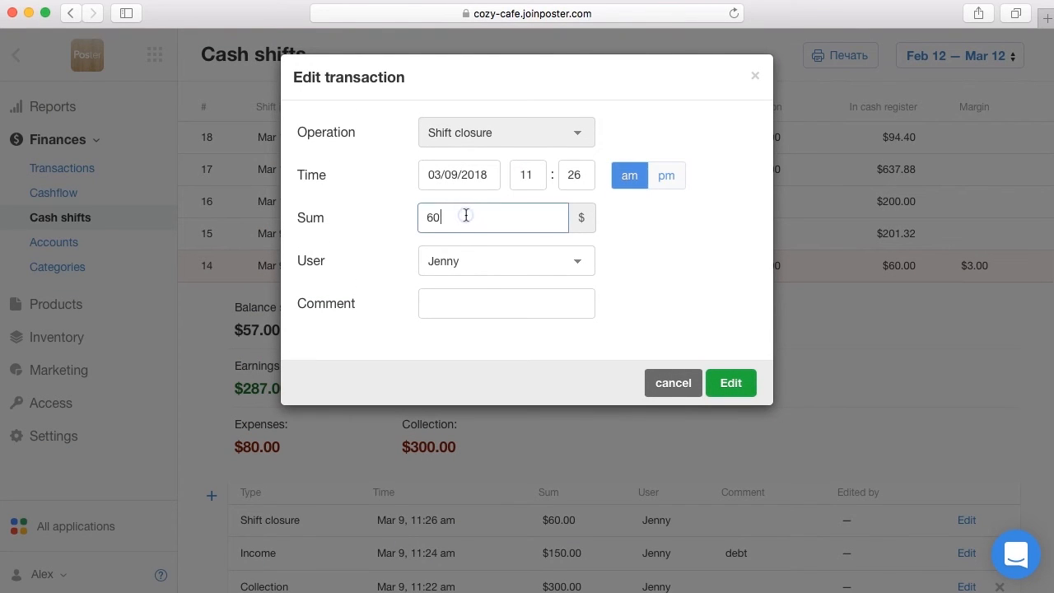
pyautogui.write('57')
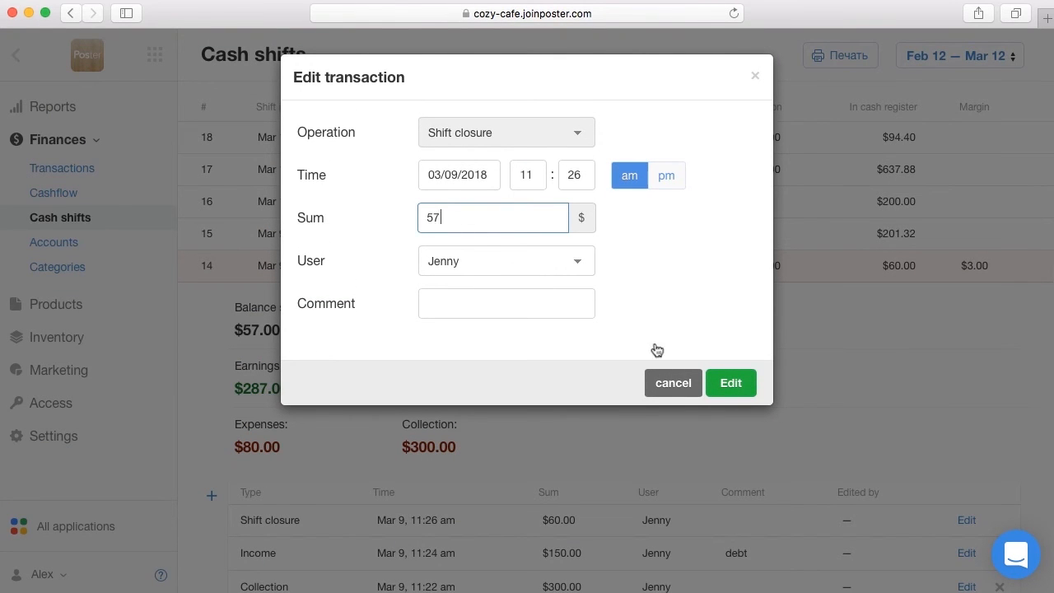
pyautogui.click(730, 382)
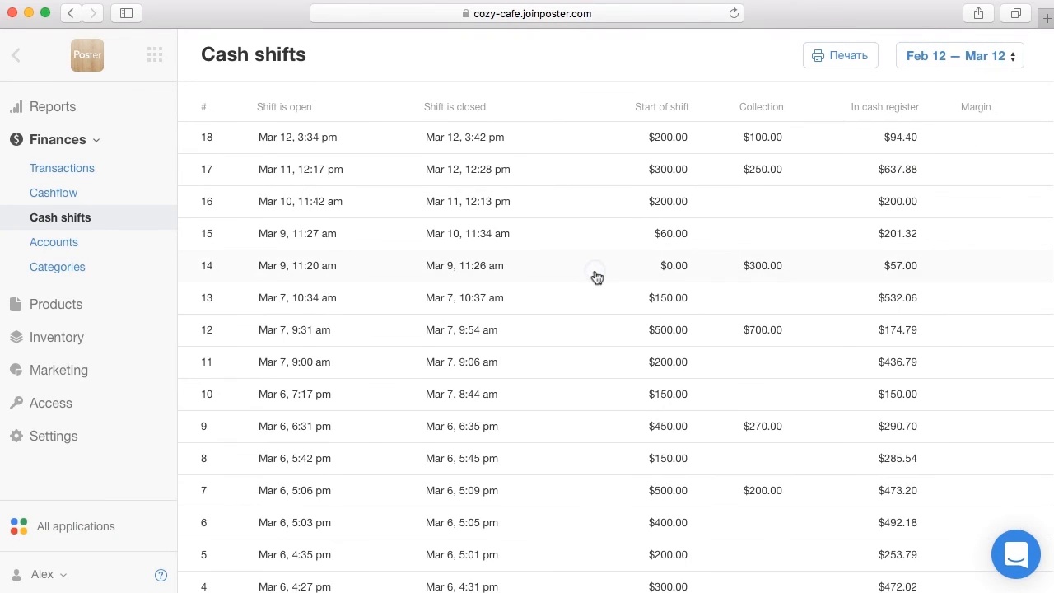
pyautogui.moveTo(563, 66)
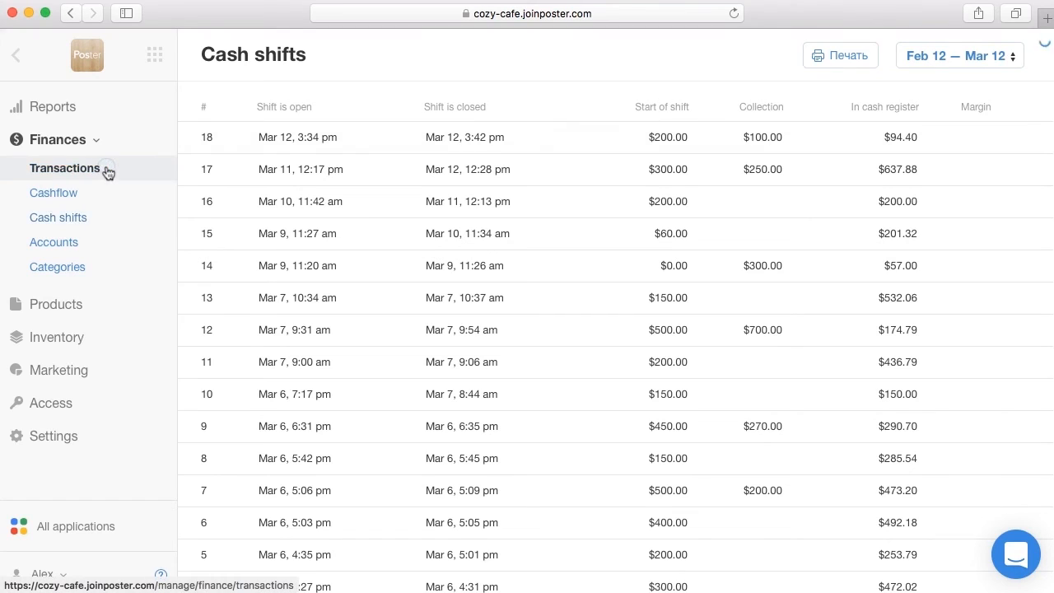
# Step: Review Finances > Transactions, then expand shift 18 in the Cash shifts report
pyautogui.click(66, 168)
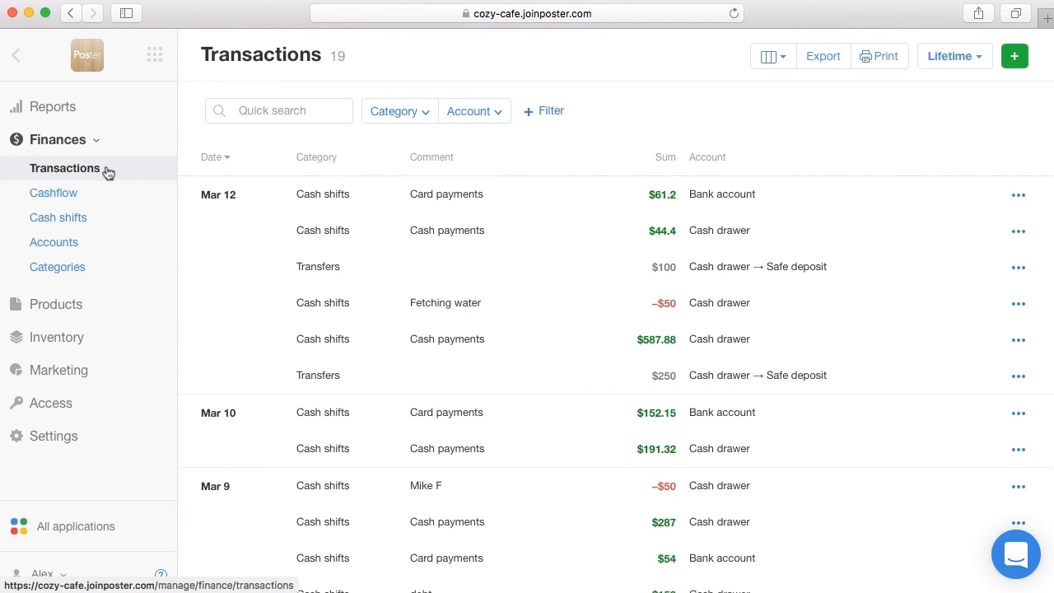
pyautogui.moveTo(514, 217)
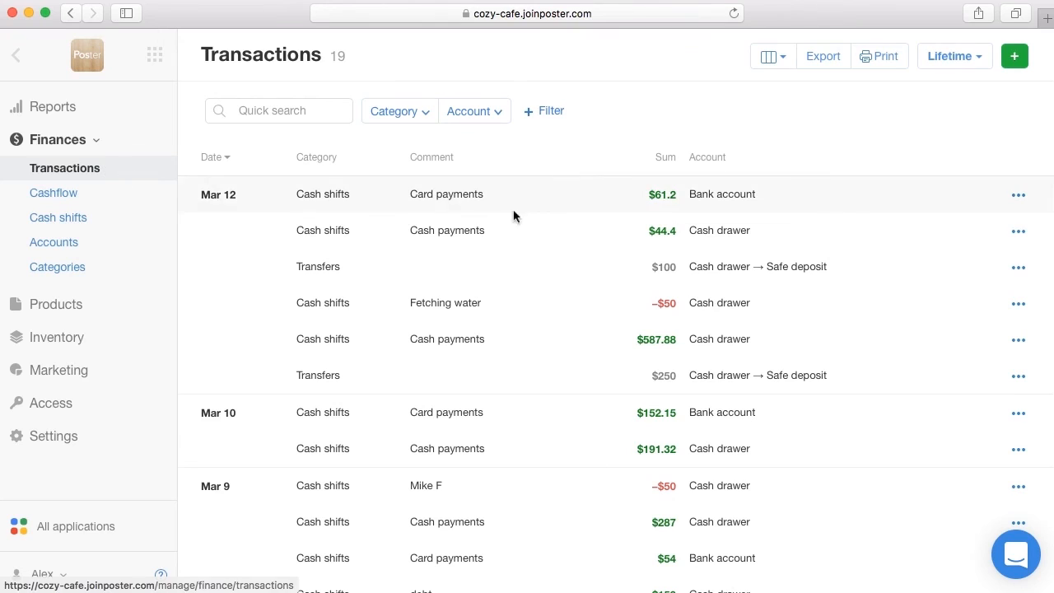
pyautogui.moveTo(639, 231)
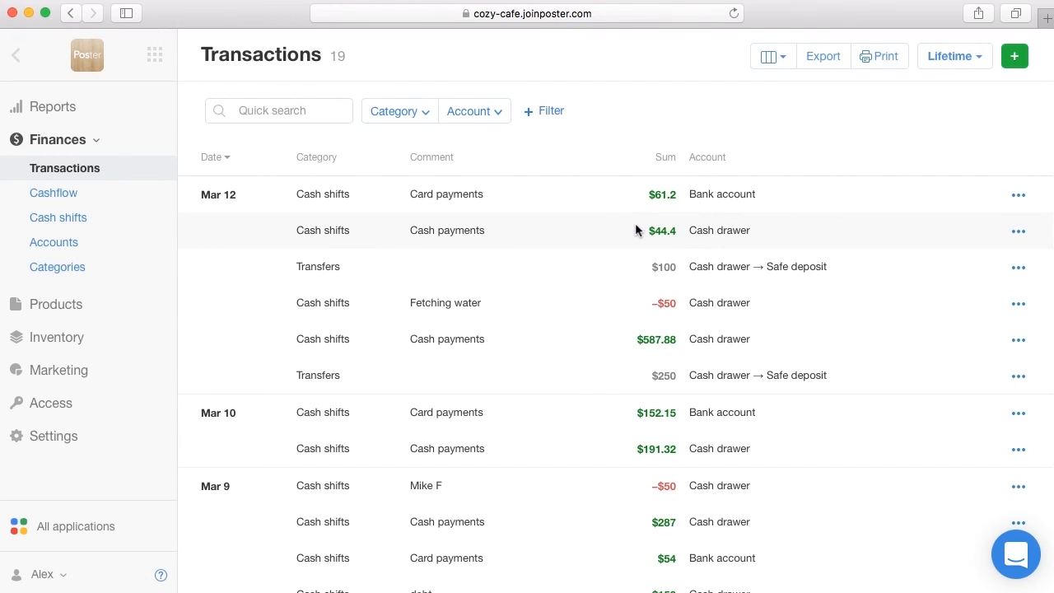
pyautogui.moveTo(631, 195)
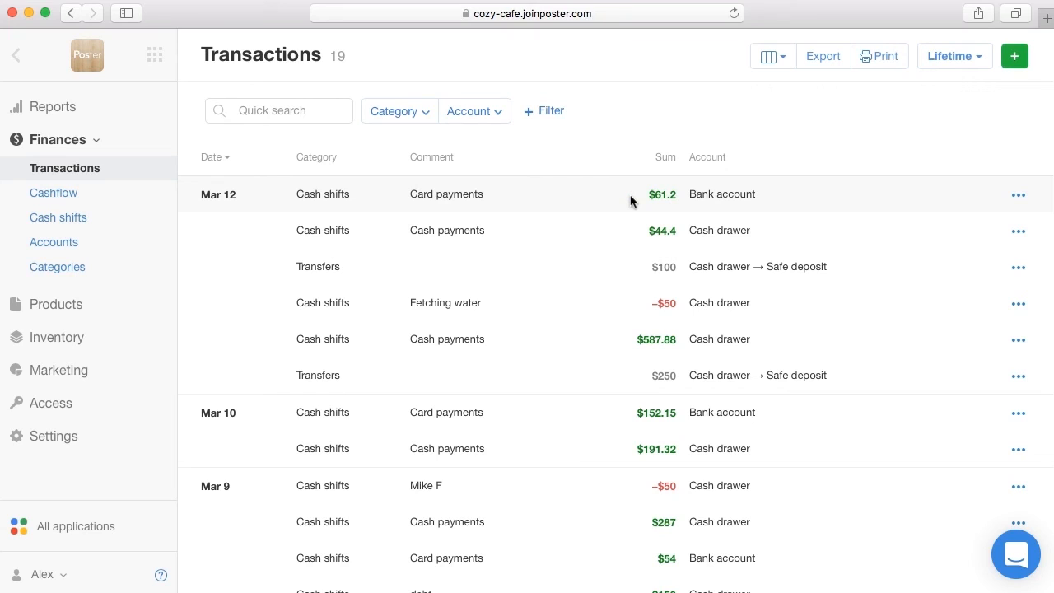
pyautogui.moveTo(641, 262)
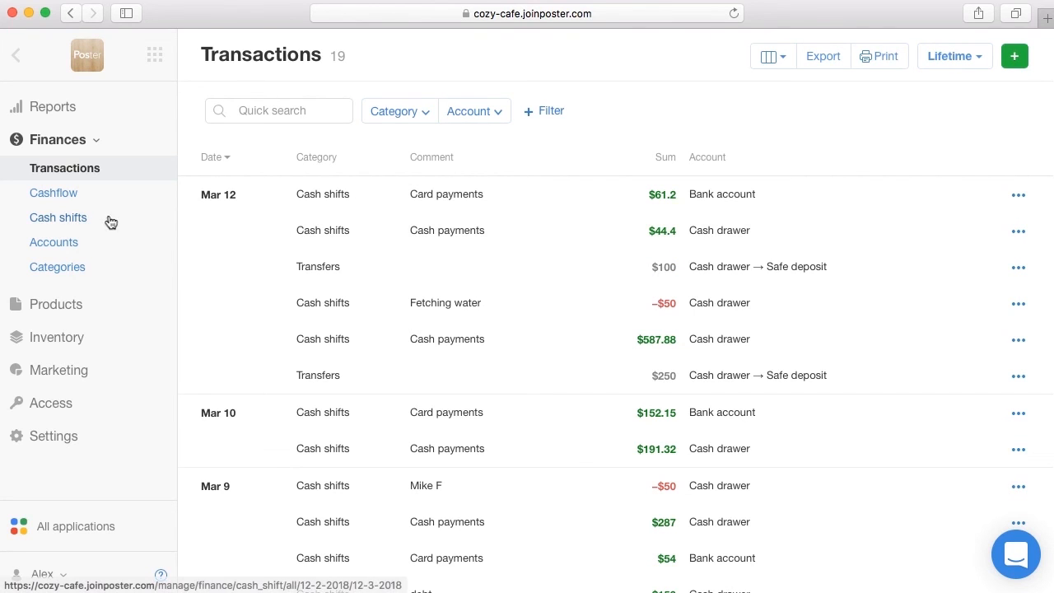
pyautogui.click(58, 217)
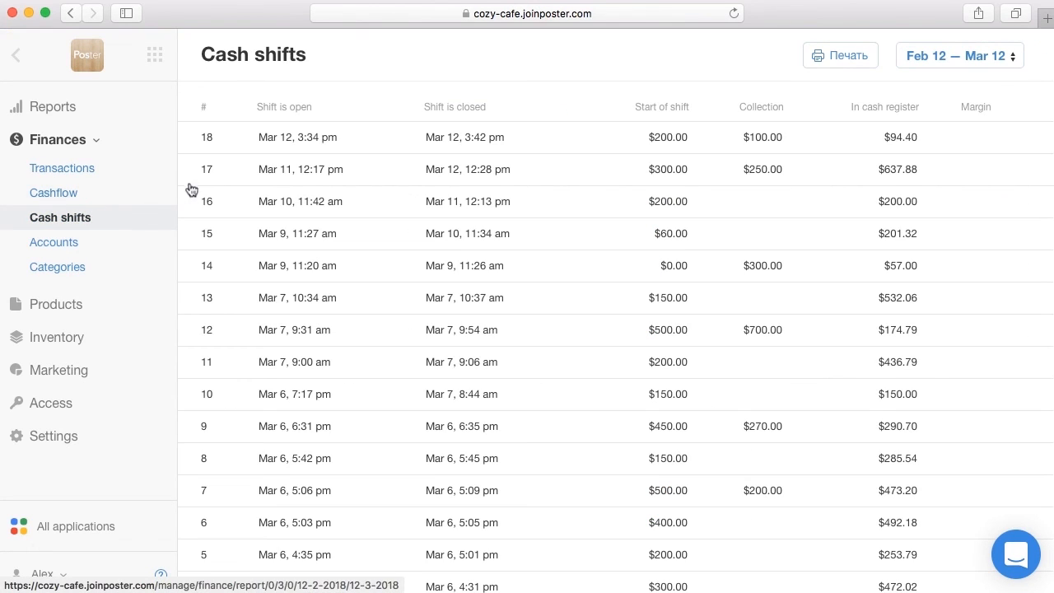
pyautogui.click(297, 136)
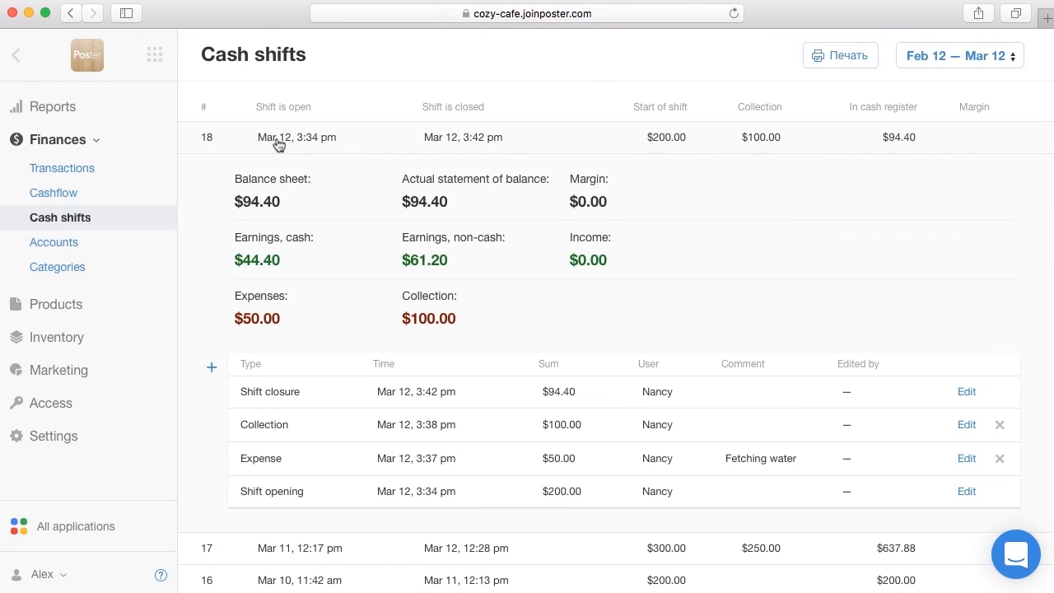